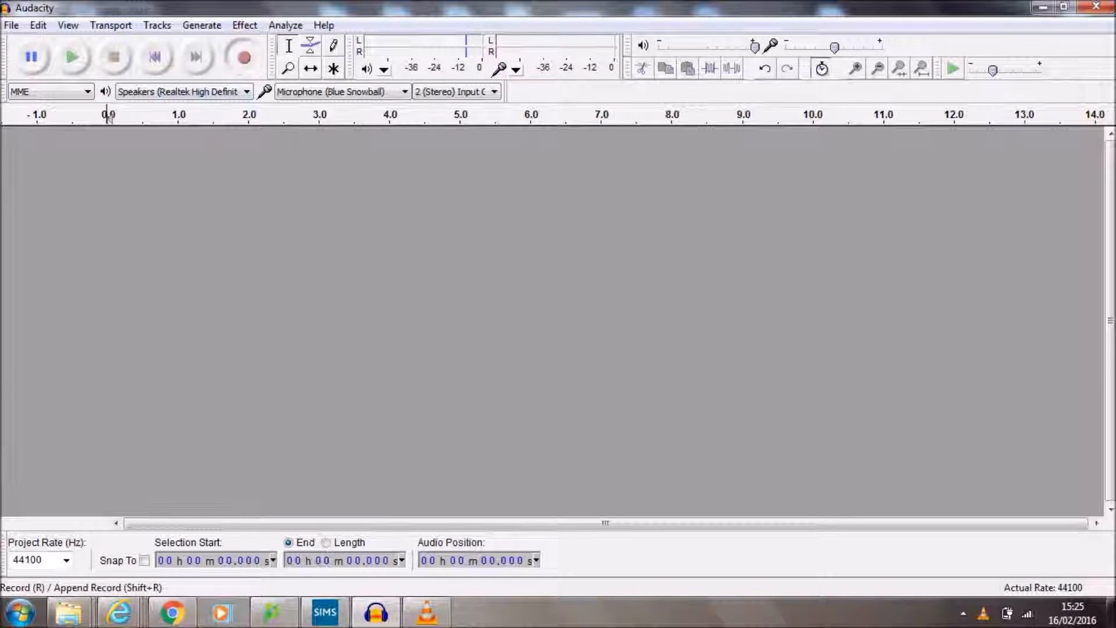
- Start a new stereo recording in Audacity, then bring up Chrome on the Google homepage
left_click(244, 56)
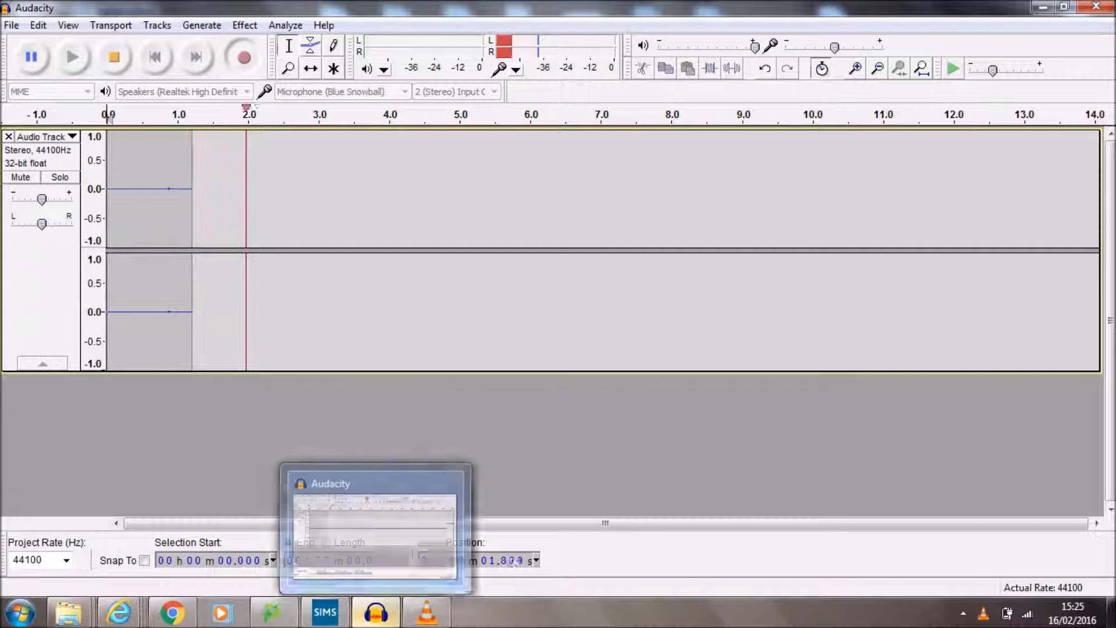
left_click(171, 611)
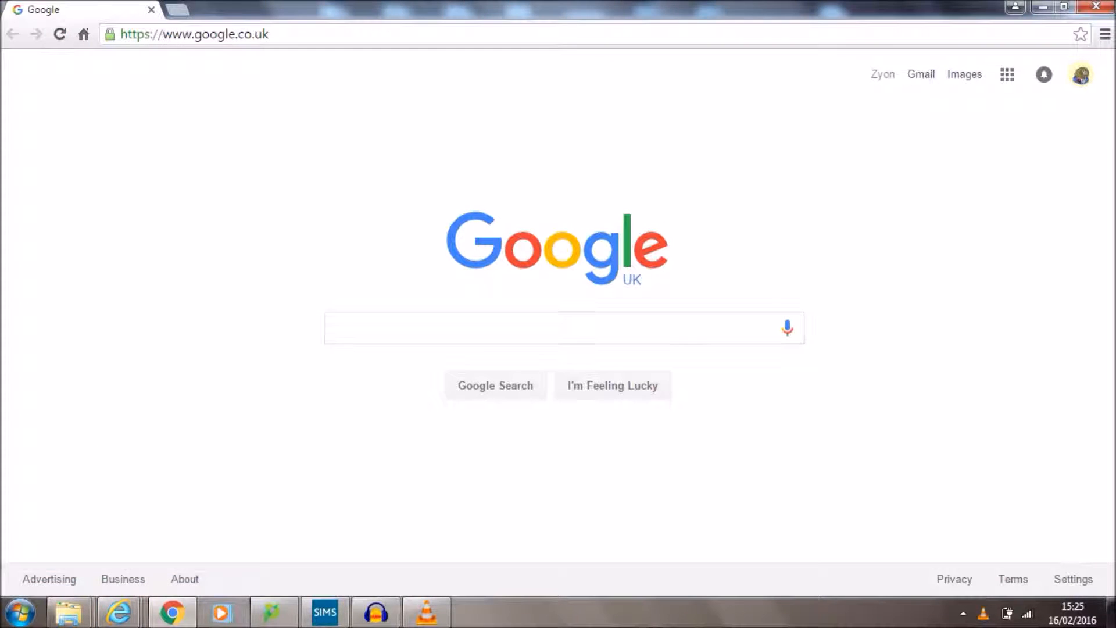
type("saf")
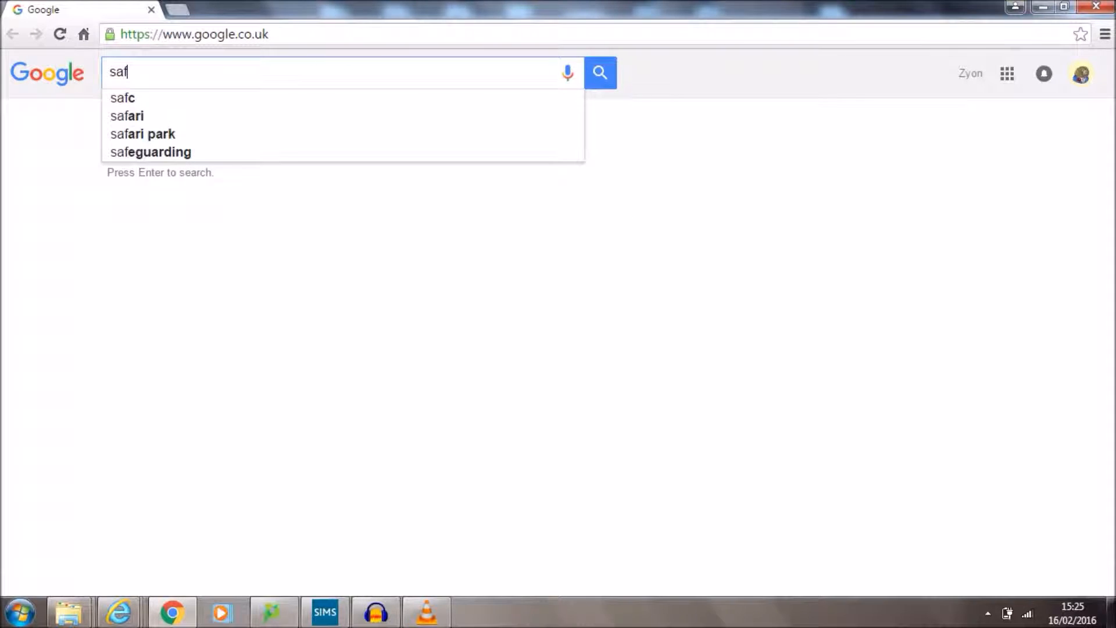
type("ari ap")
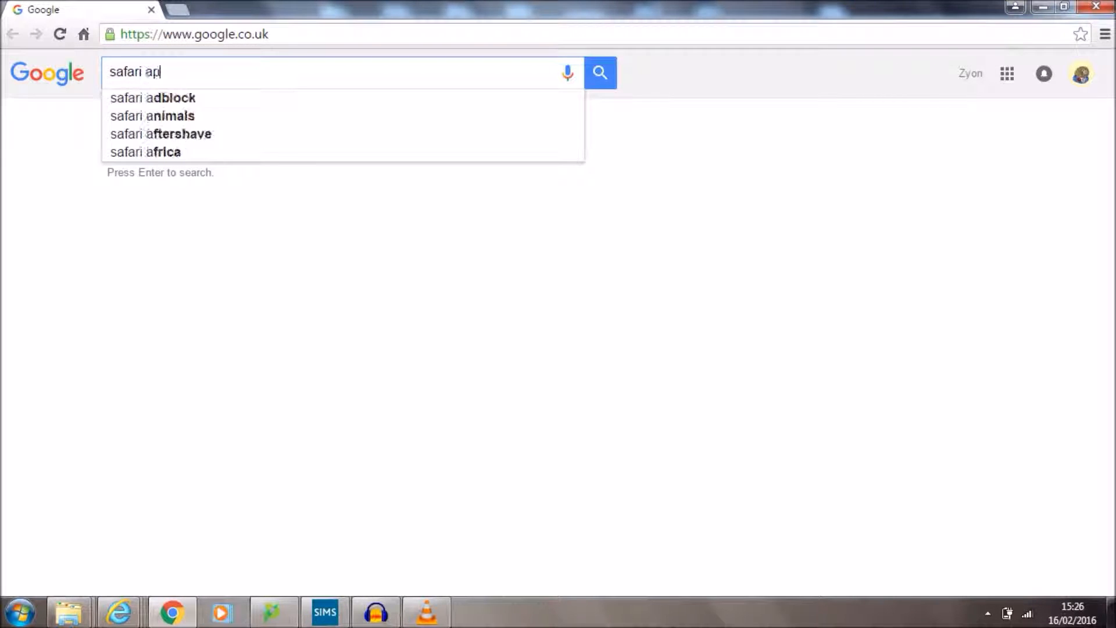
key("Return")
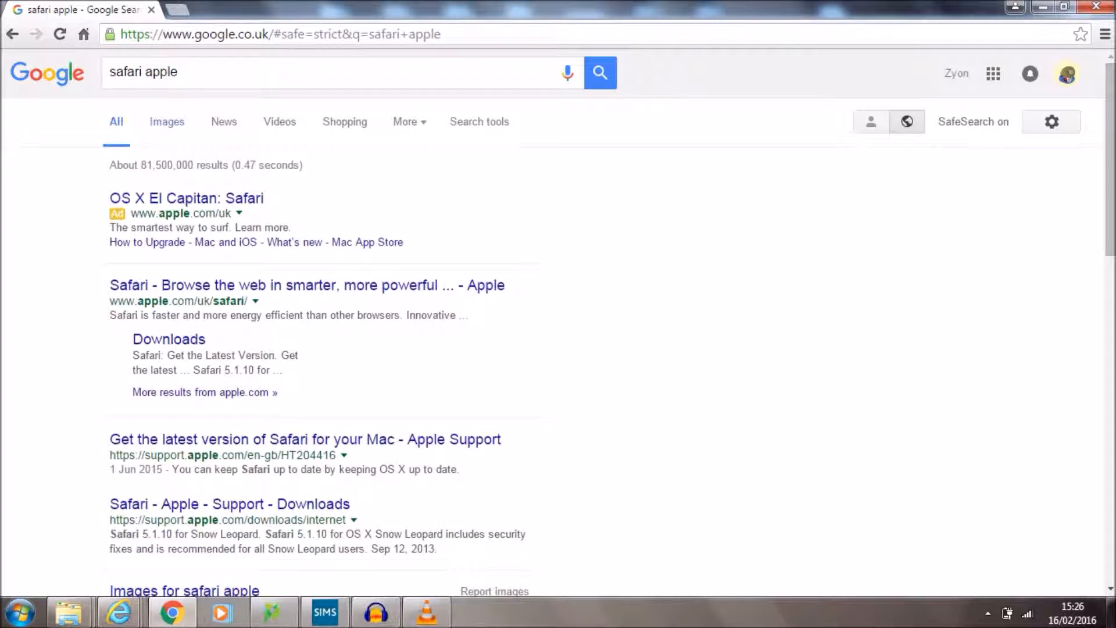
left_click(167, 121)
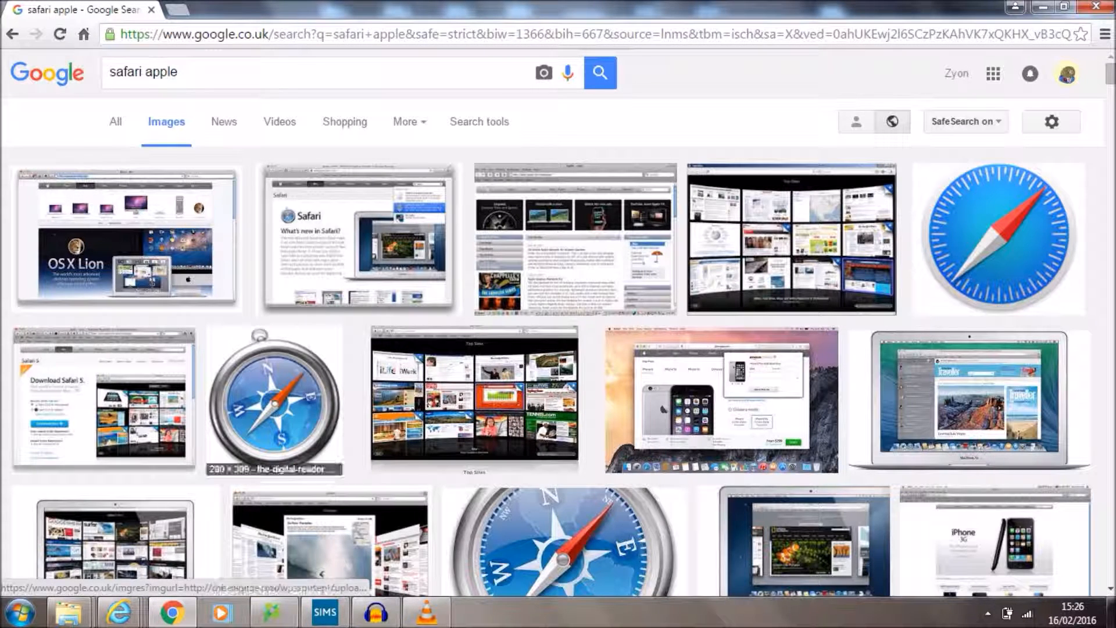
left_click(377, 612)
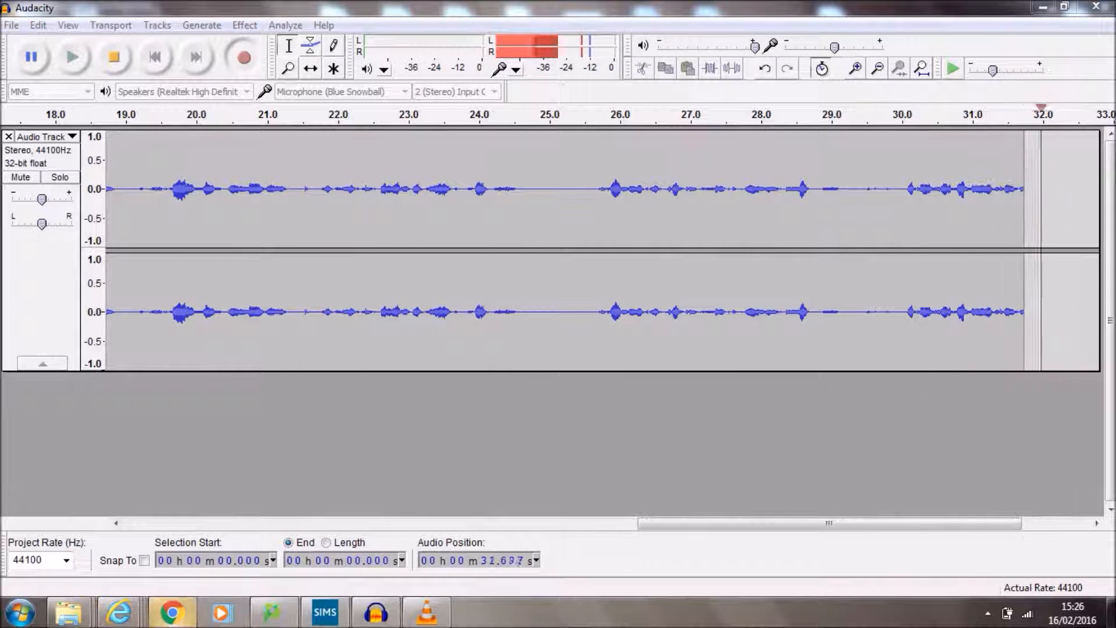
left_click(171, 611)
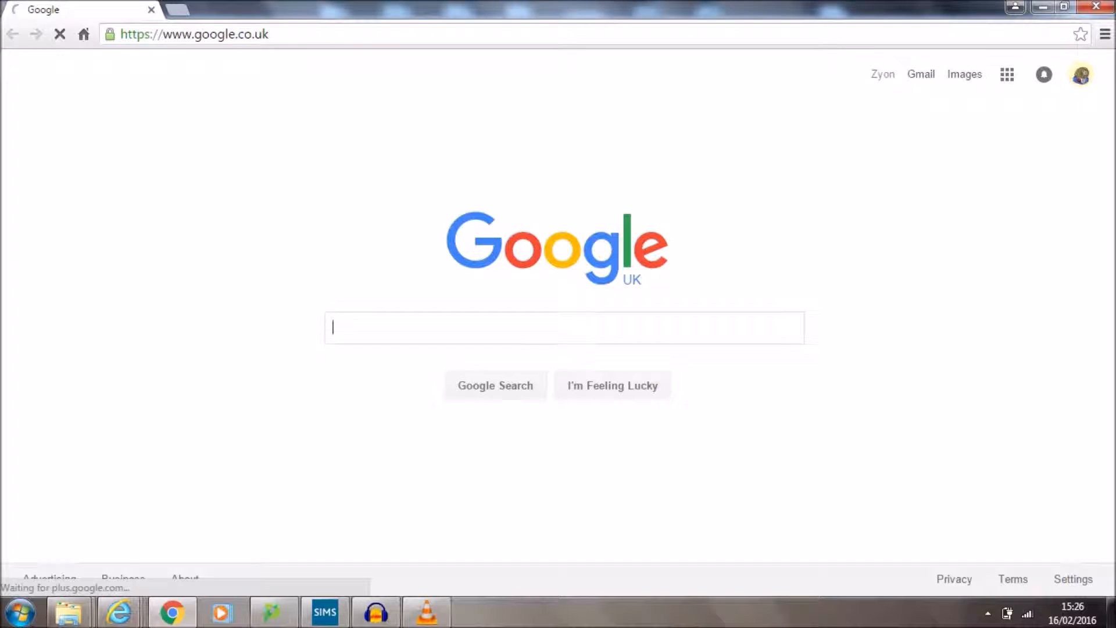
- Search Google for 'soundation' and open the 'Soundation — Make music online' result
type("sou")
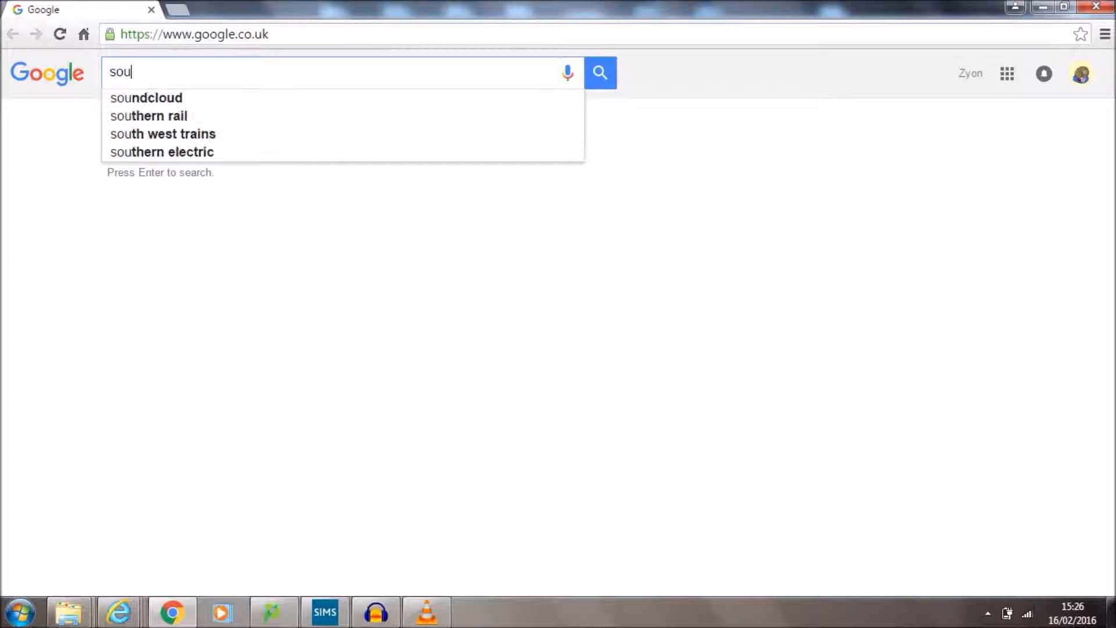
type("ndation")
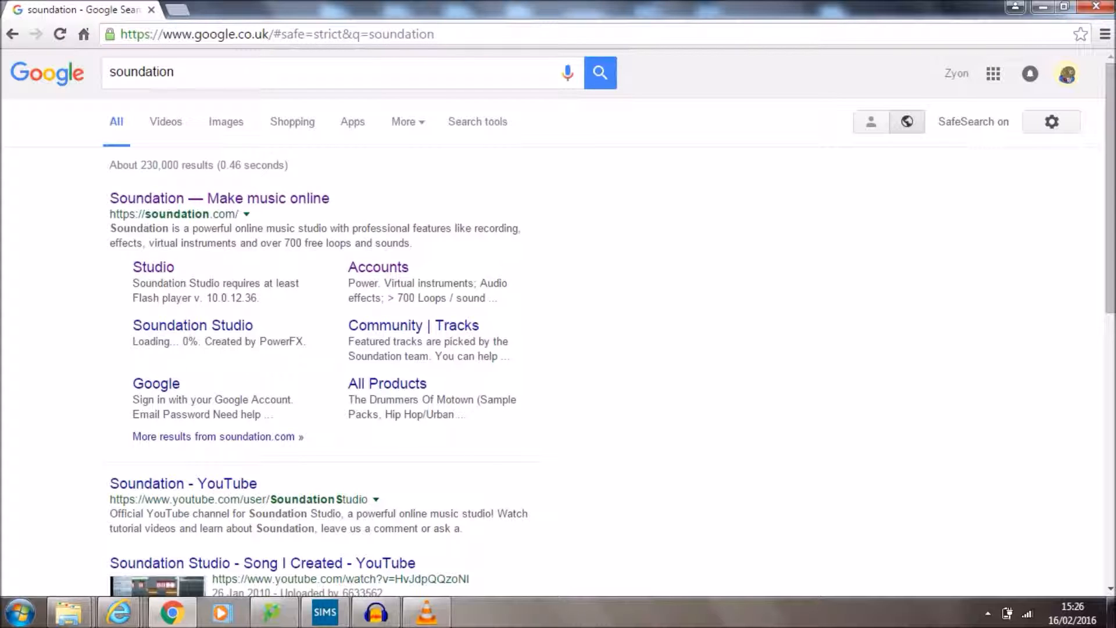
mouse_move(219, 198)
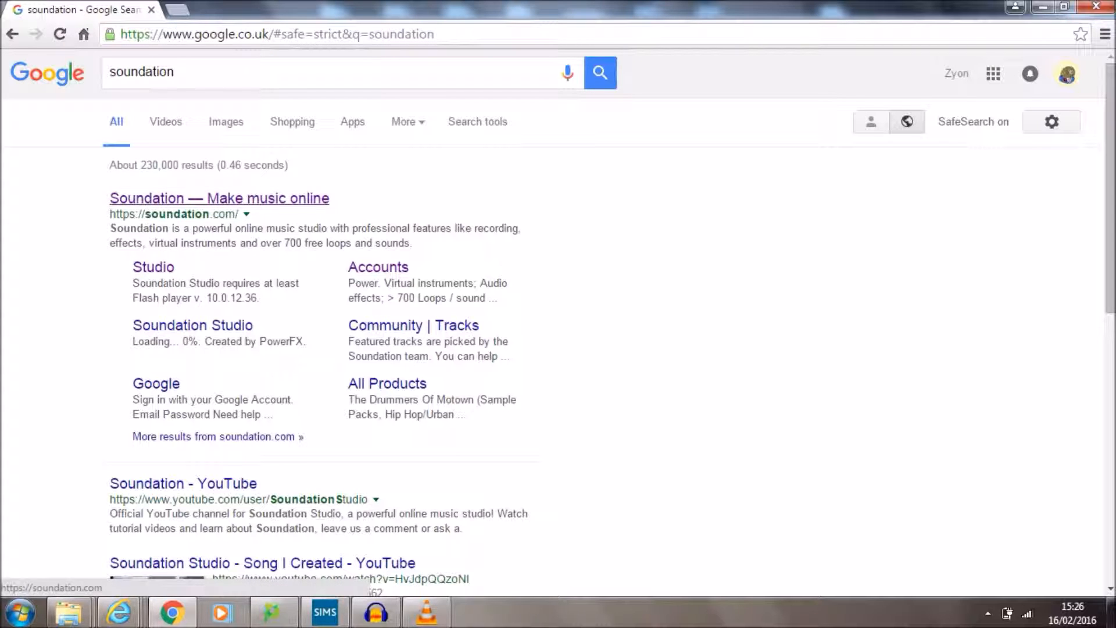
left_click(219, 199)
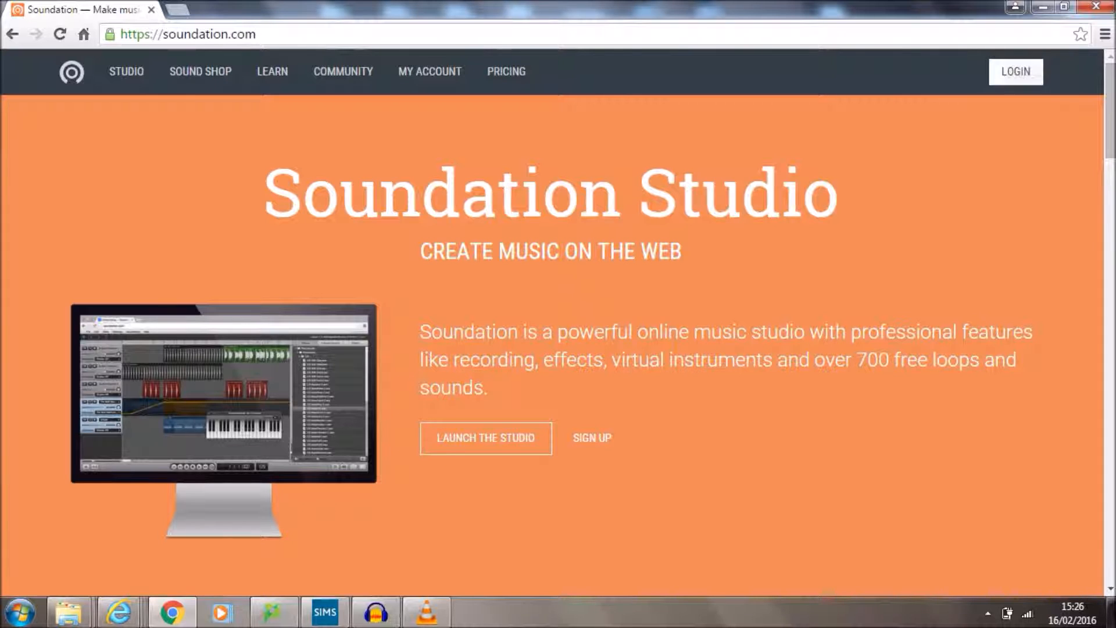
- Log in to Soundation with the 'daniel' account and password
left_click(1015, 70)
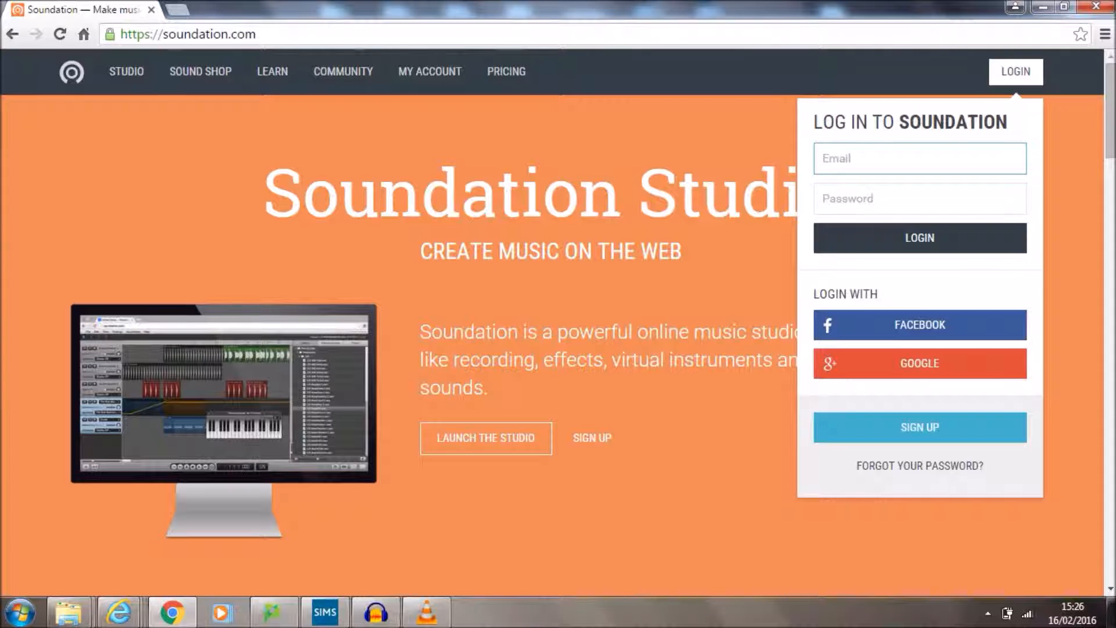
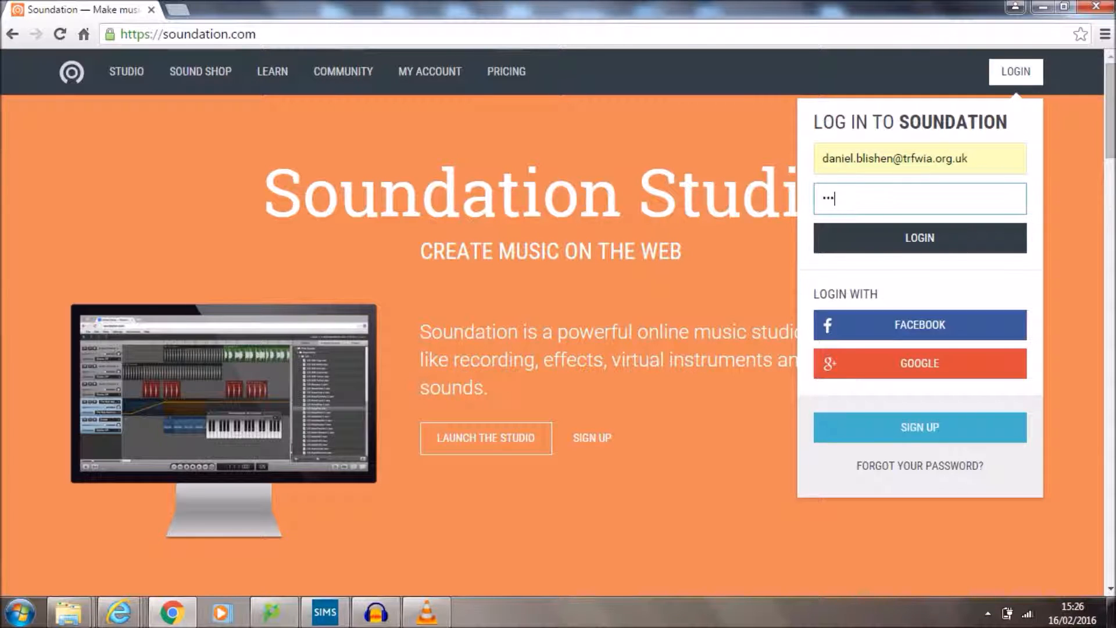
type("••••")
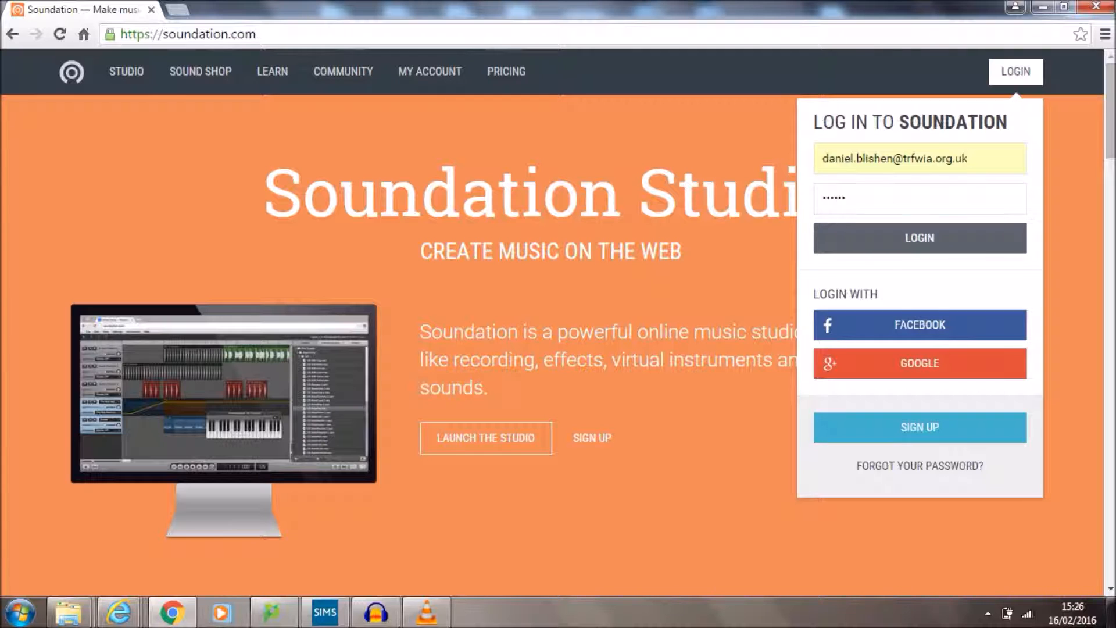
left_click(919, 238)
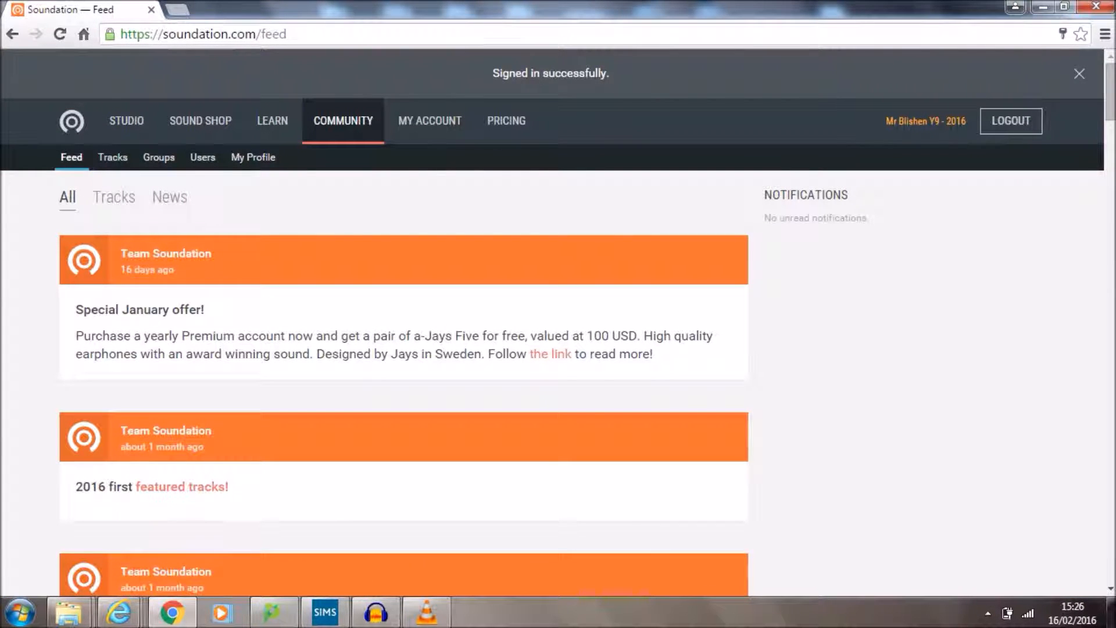
- Dismiss the 'Signed in successfully' banner and launch Studio with an untitled song
left_click(1079, 74)
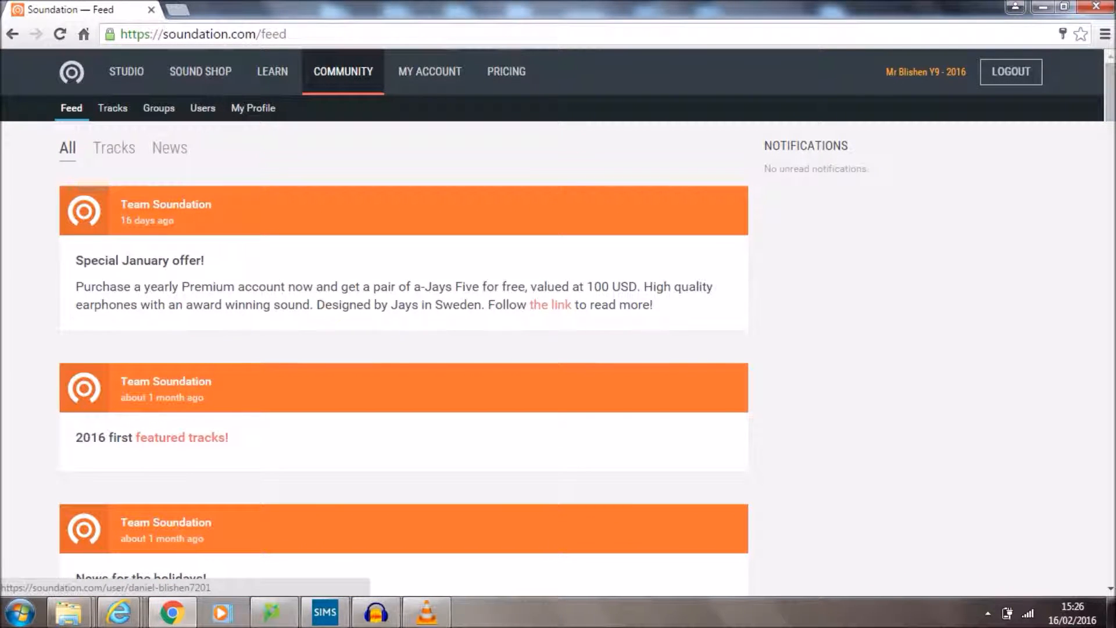
mouse_move(202, 107)
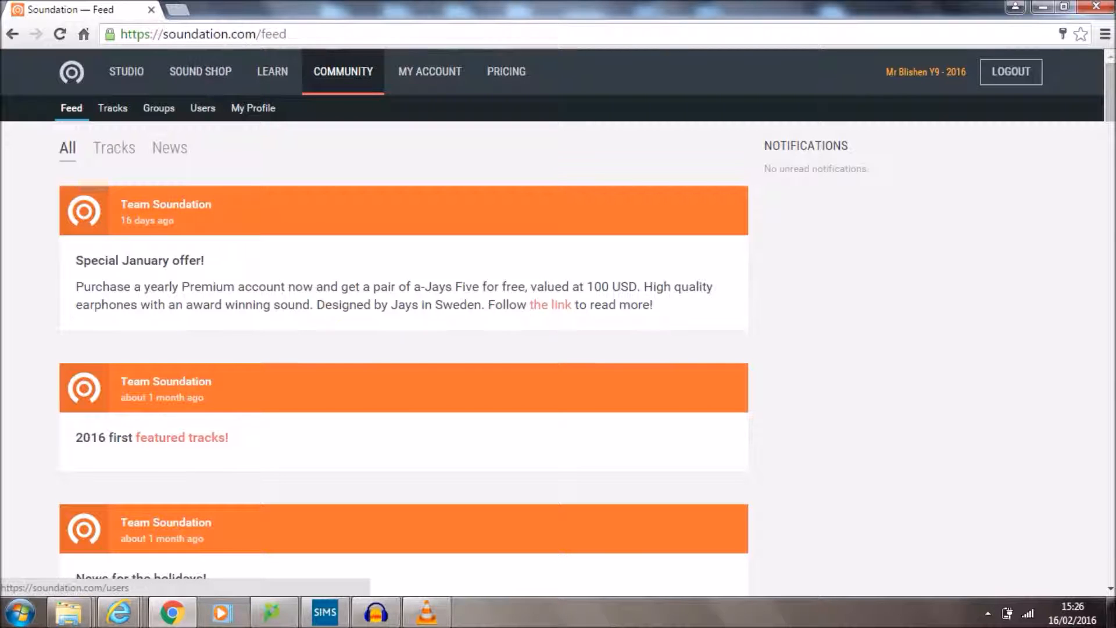
left_click(126, 71)
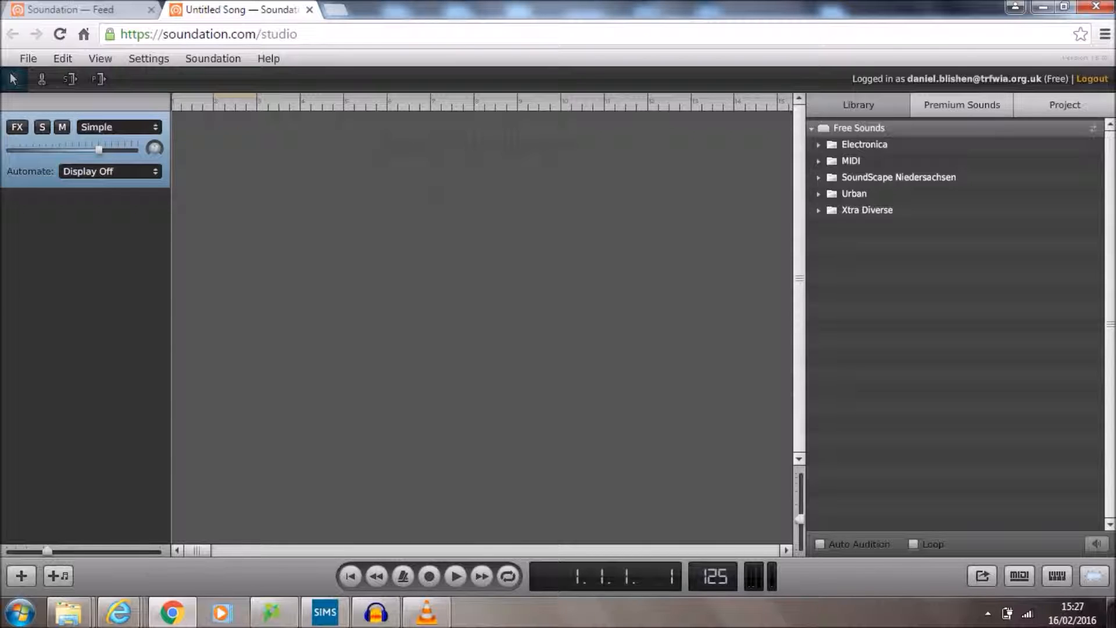
- Set tempo to 90 BPM and open a new note clip in the note editor
left_click(455, 577)
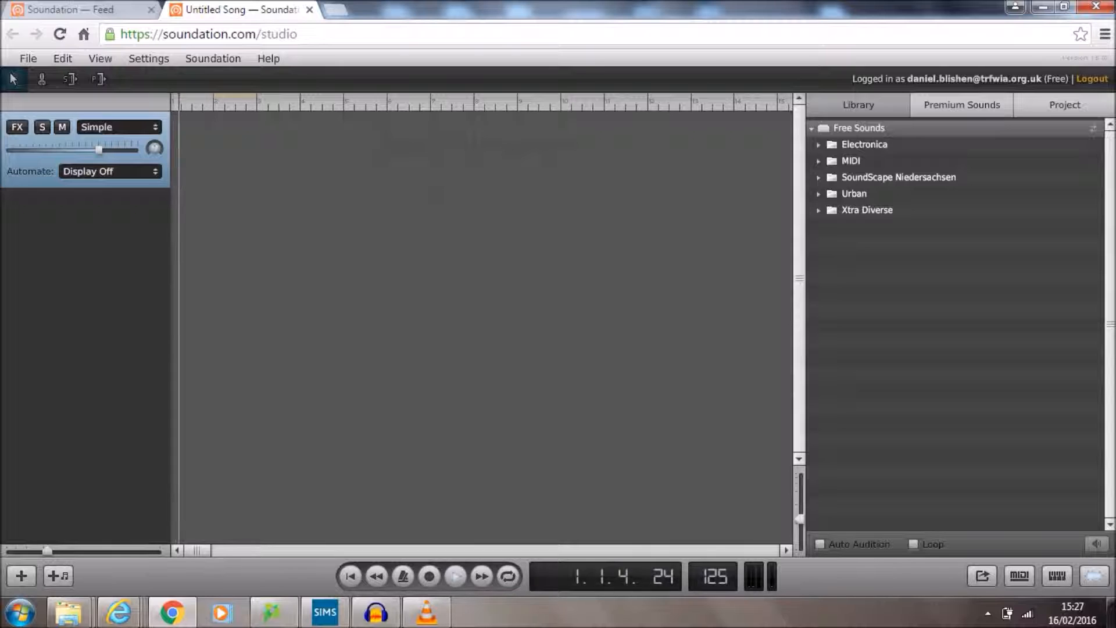
left_click(454, 577)
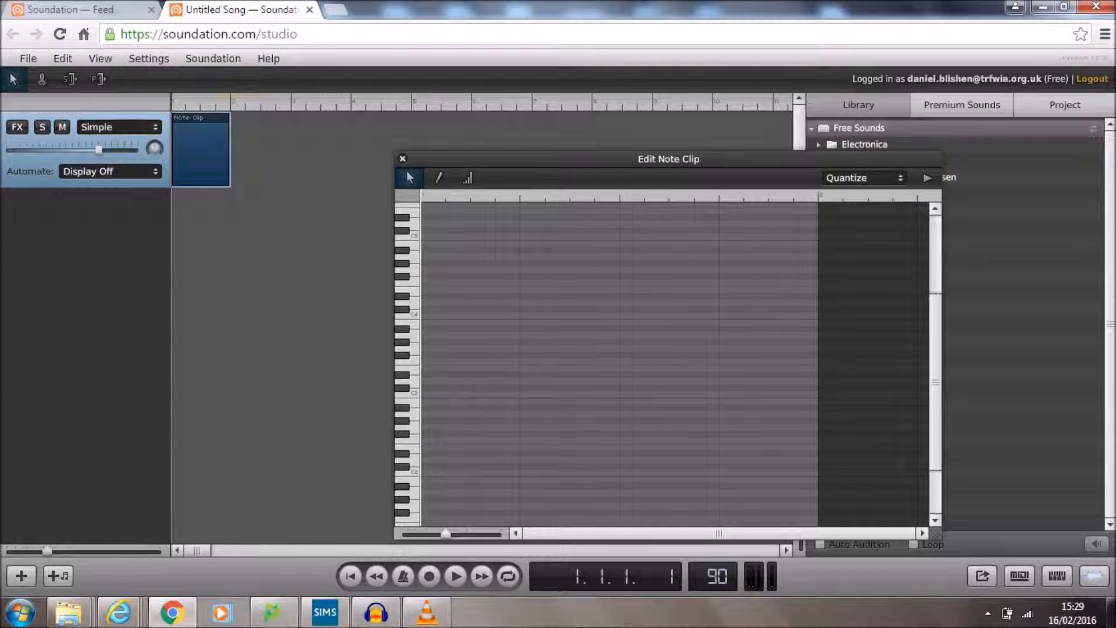
- Switch the first track's instrument from Simple to DrumMachine and close its kit panel
left_click(118, 127)
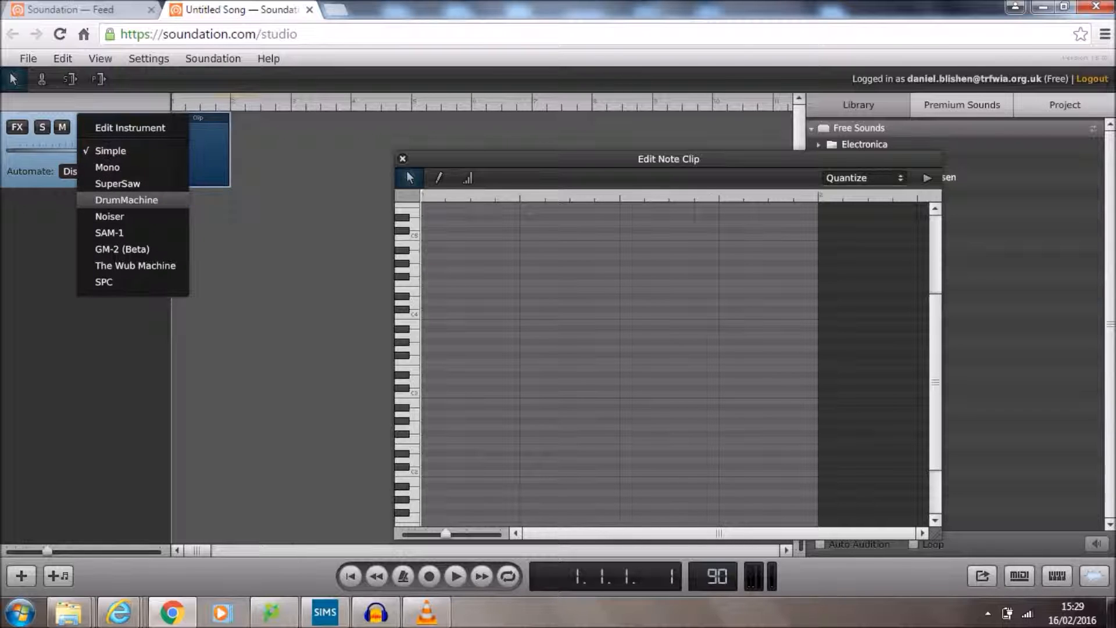
left_click(126, 200)
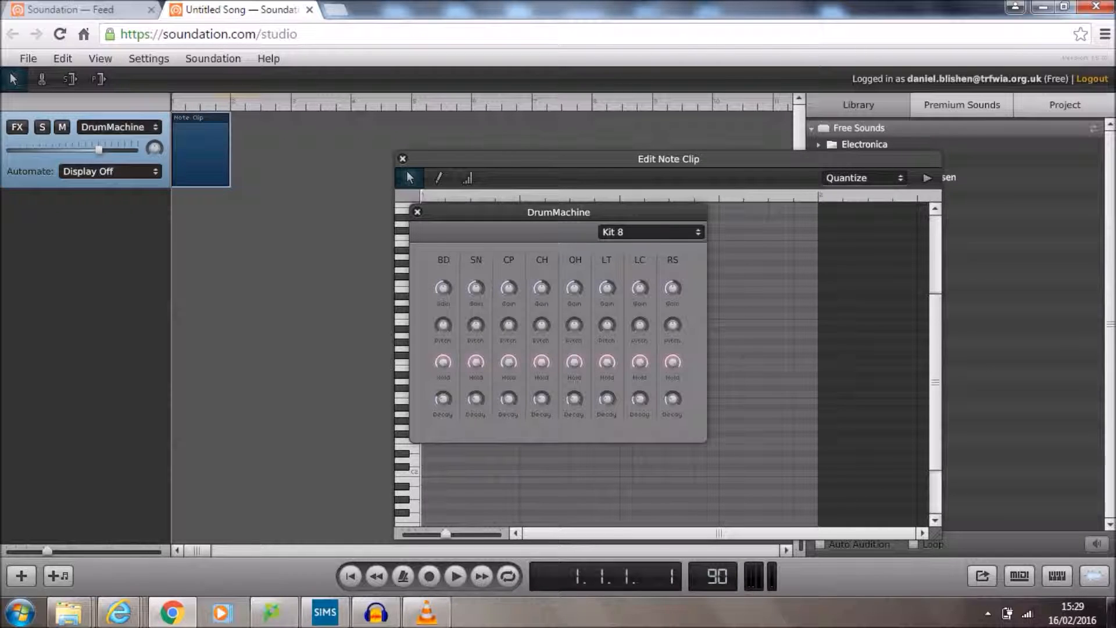
left_click(417, 212)
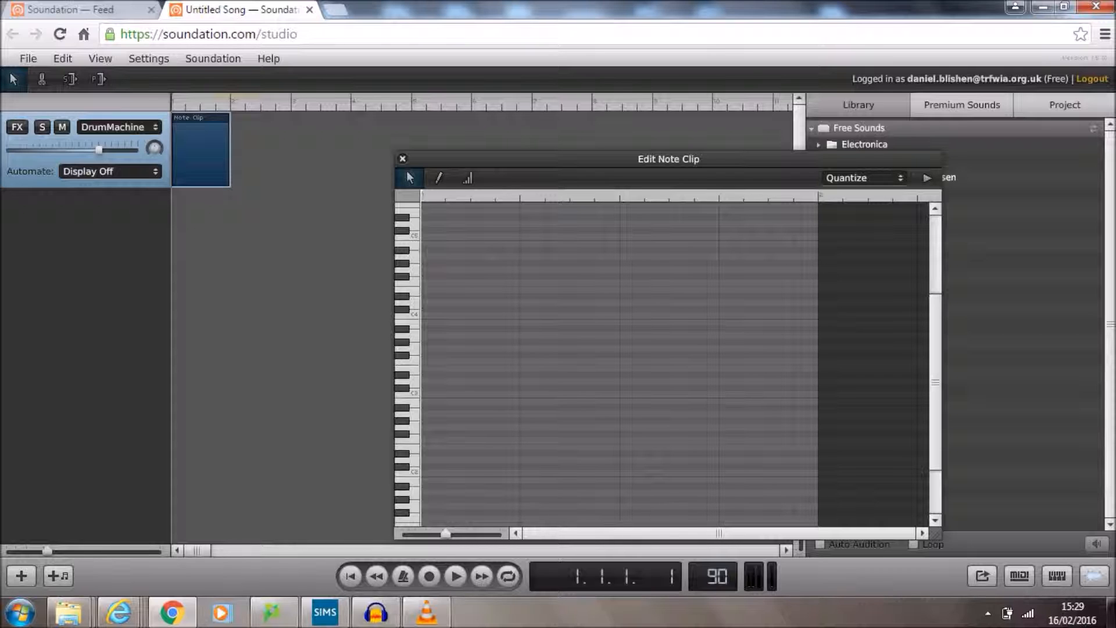
- Pencil in kicks on beats 1 and 3, claps on 2 and 4, plus hi-hats
left_click(438, 178)
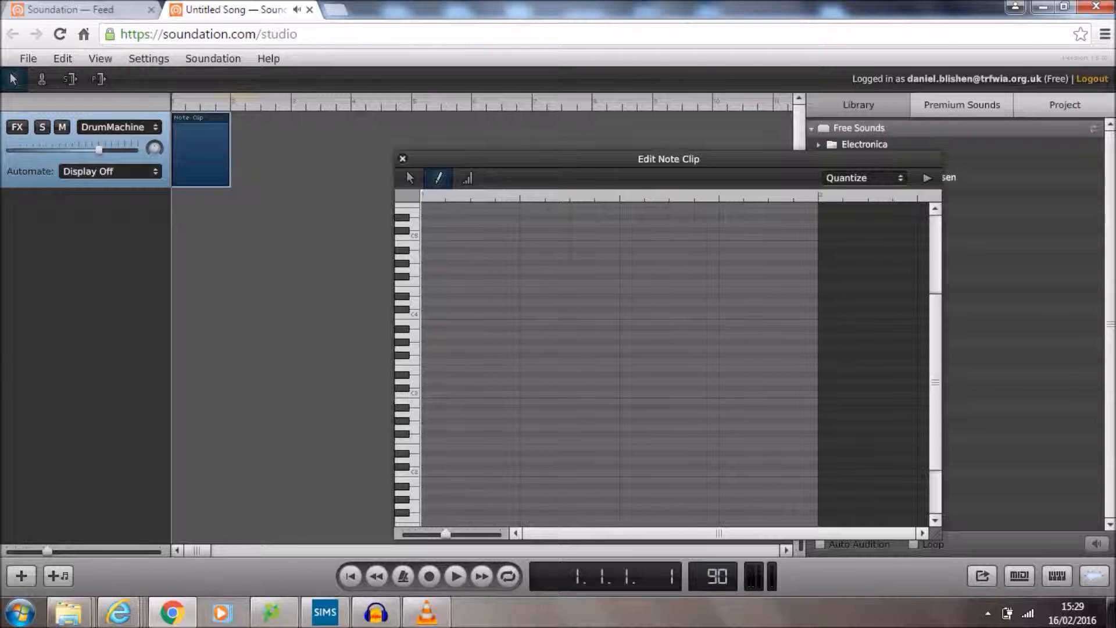
left_click(432, 394)
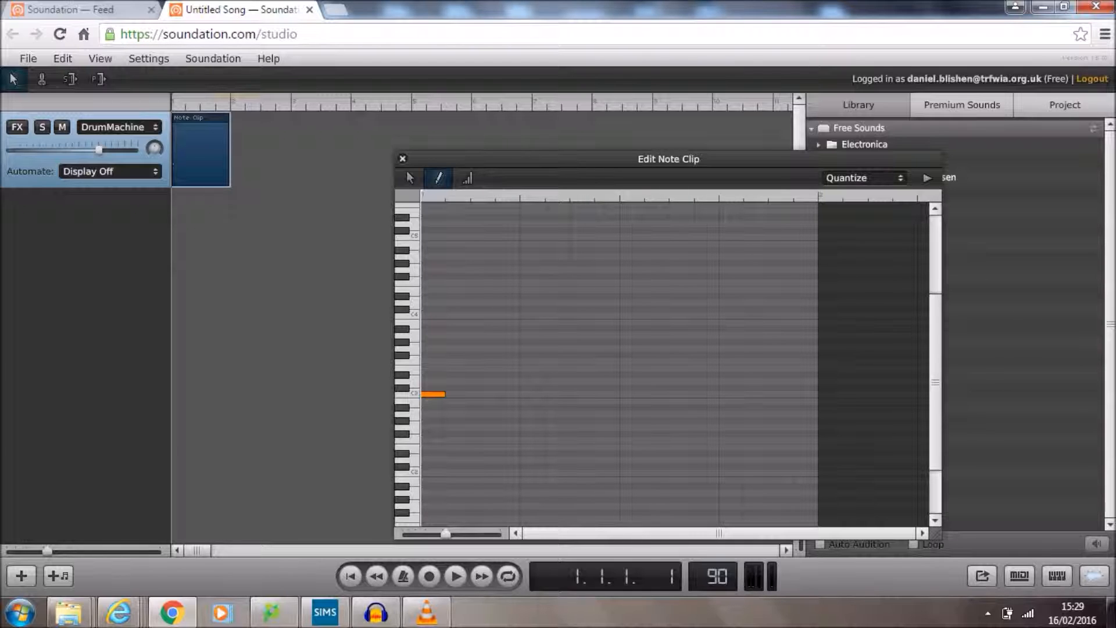
left_click(632, 394)
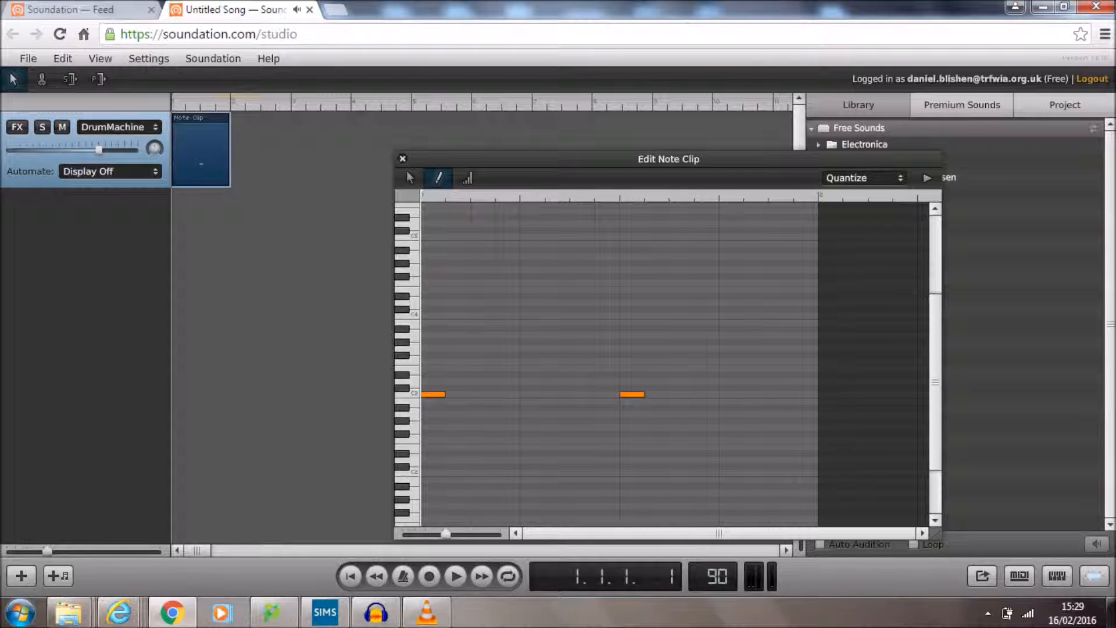
left_click(532, 380)
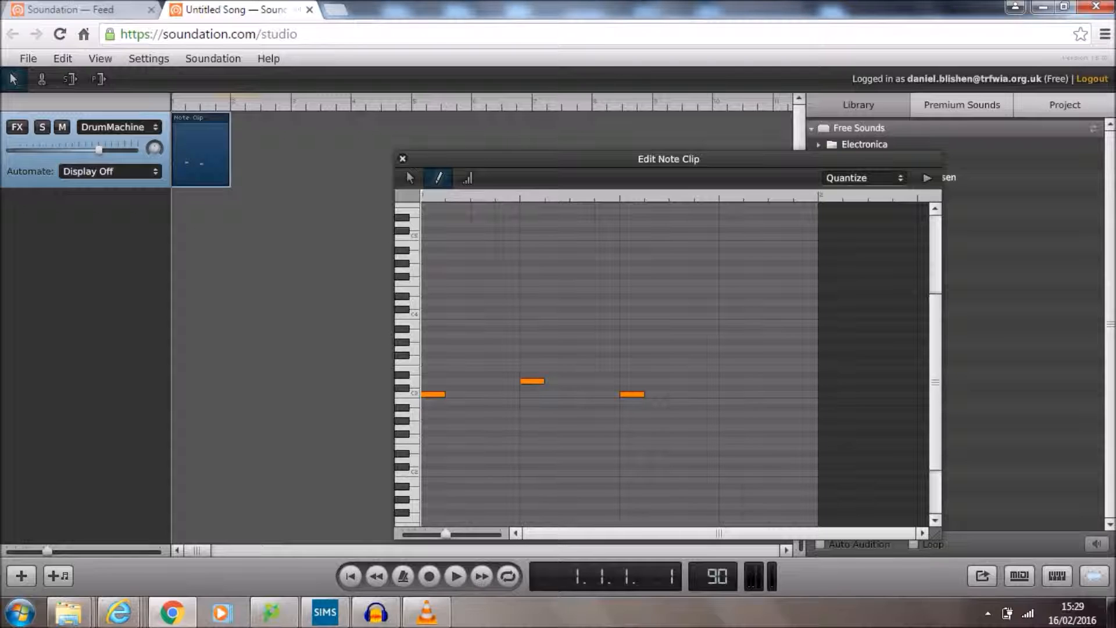
left_click(732, 381)
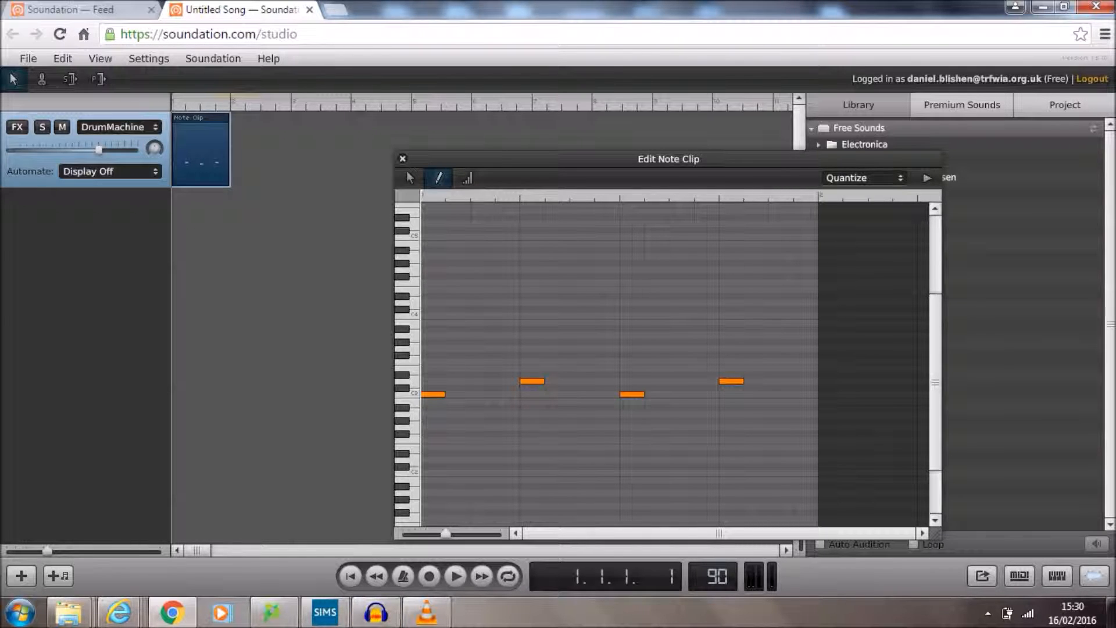
left_click(454, 577)
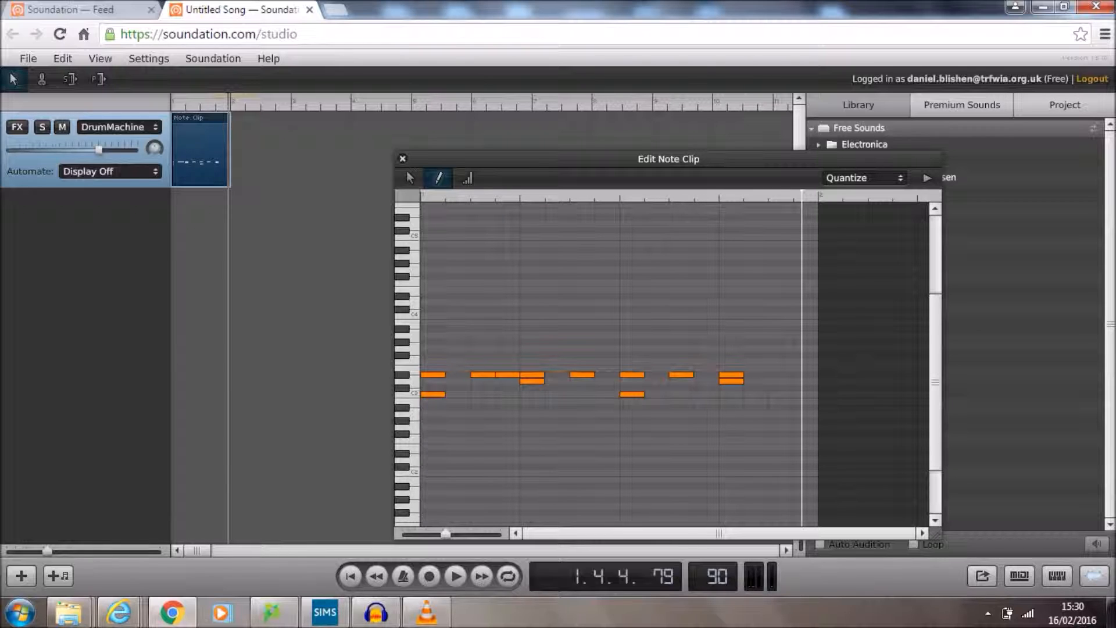
- Add a fast hi-hat roll at the end of the bar and audition the beat
left_click(723, 375)
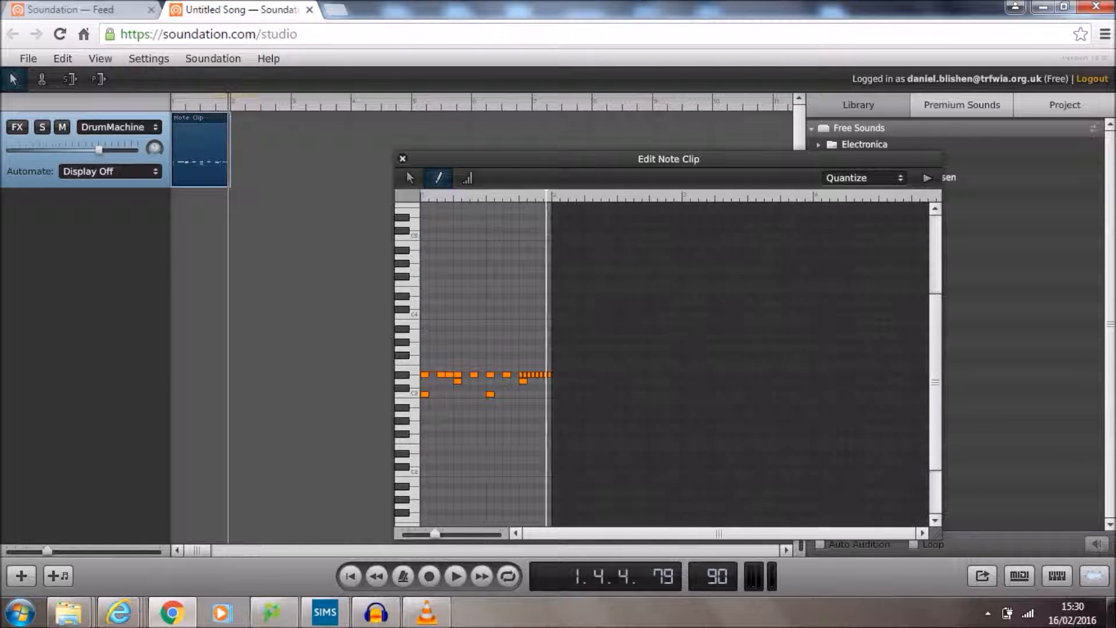
left_click(455, 577)
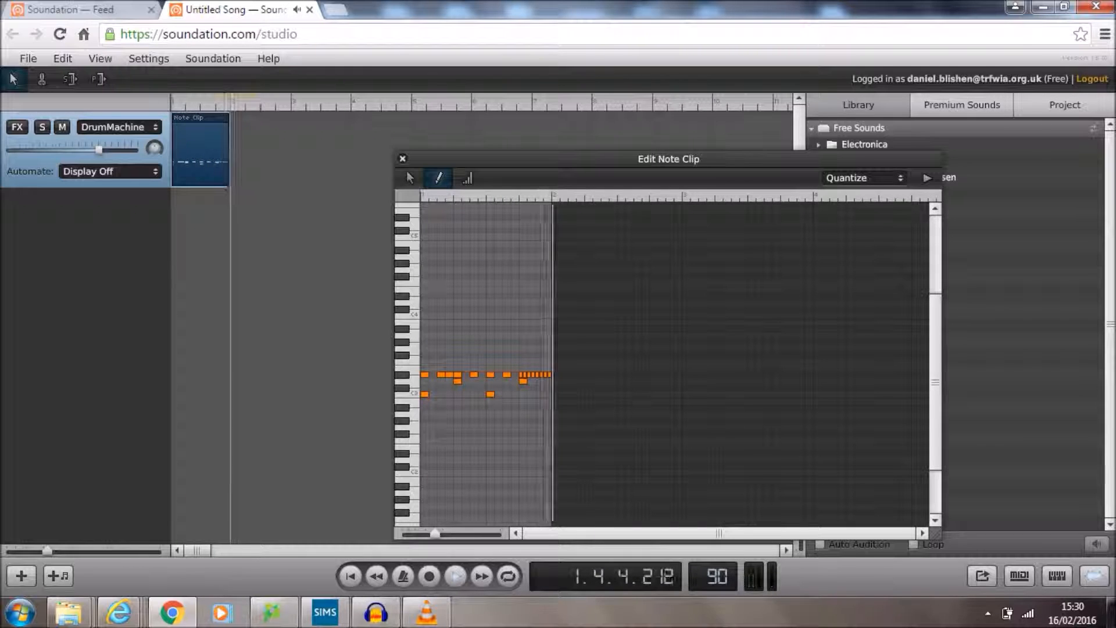
left_click(454, 576)
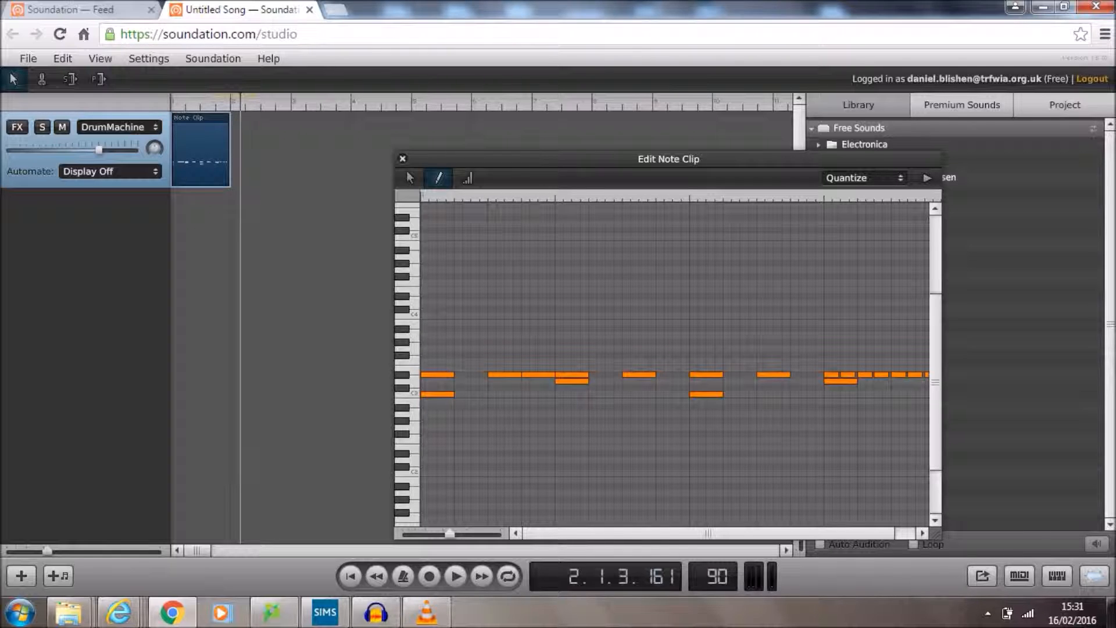
- Add side-stick notes after the first kick and just before beat 3, then play back
left_click(460, 348)
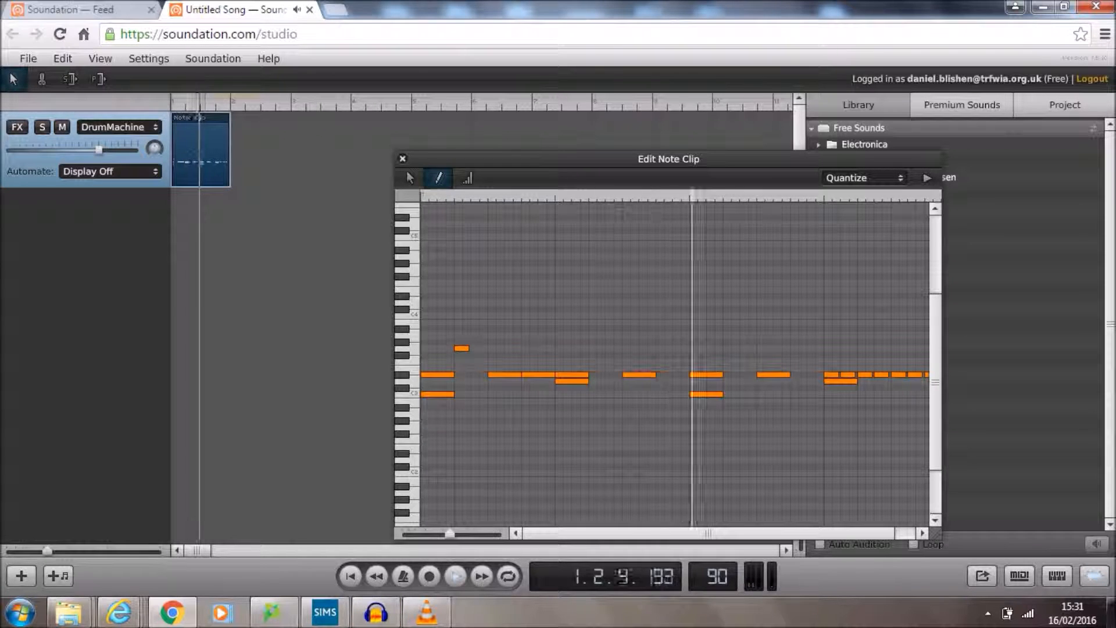
left_click(454, 577)
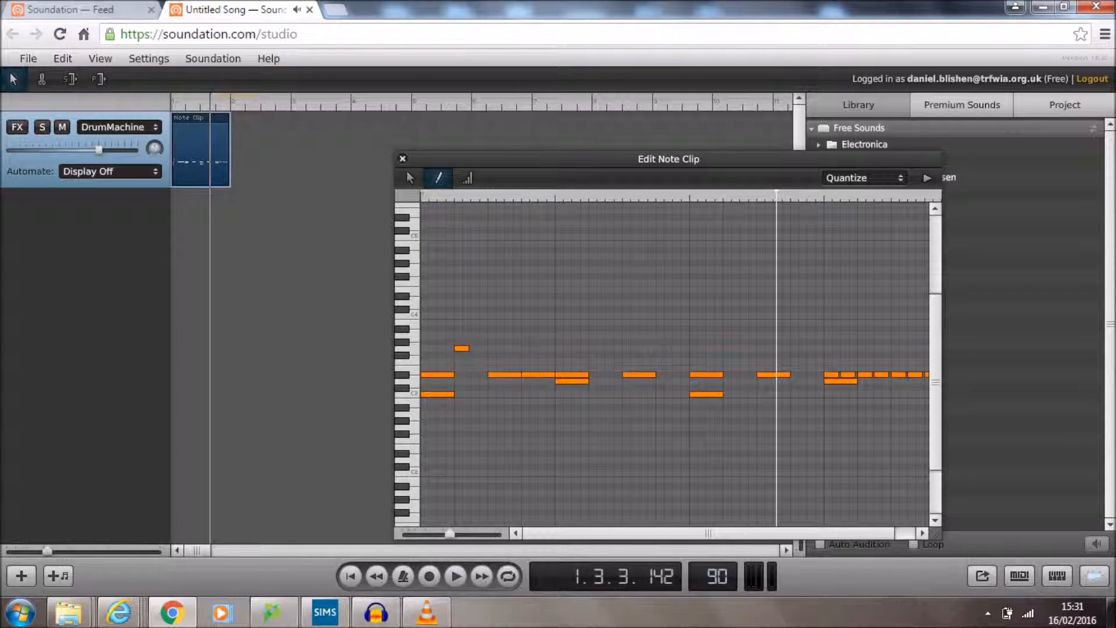
left_click(664, 348)
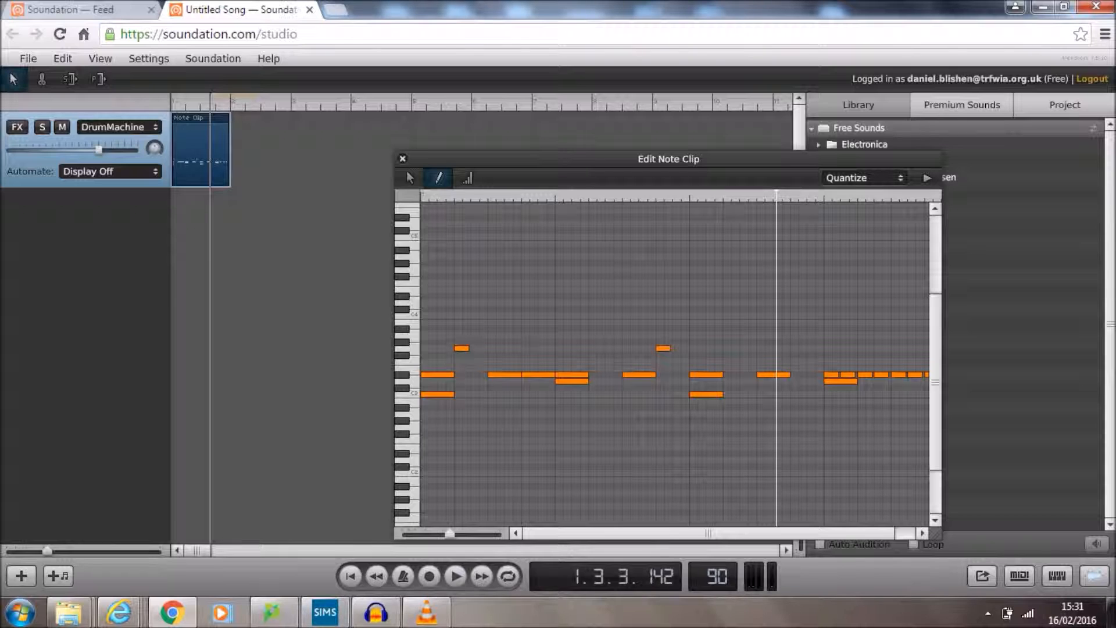
left_click(454, 577)
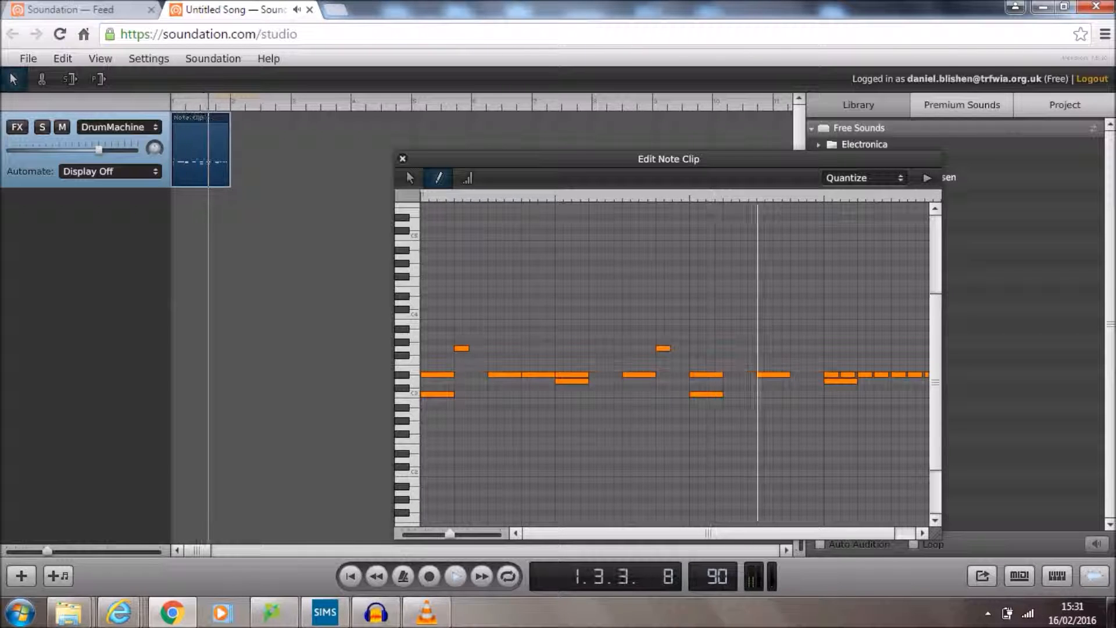
left_click(454, 577)
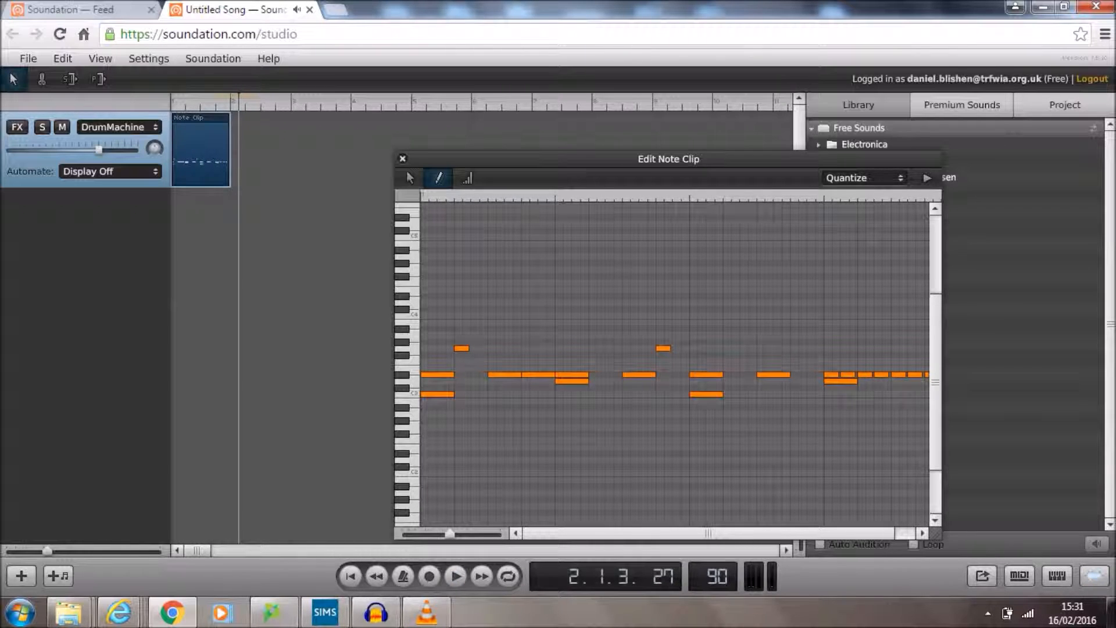